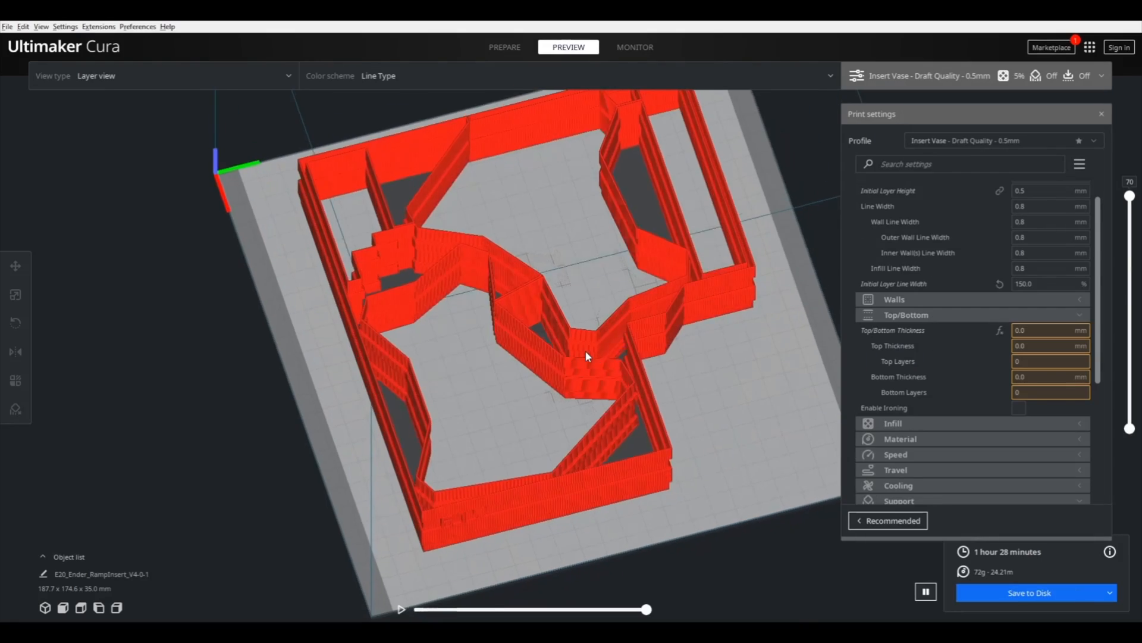
Step: Return to the Prepare view showing 0.5 mm layer height, no support and no adhesion
left_click(505, 46)
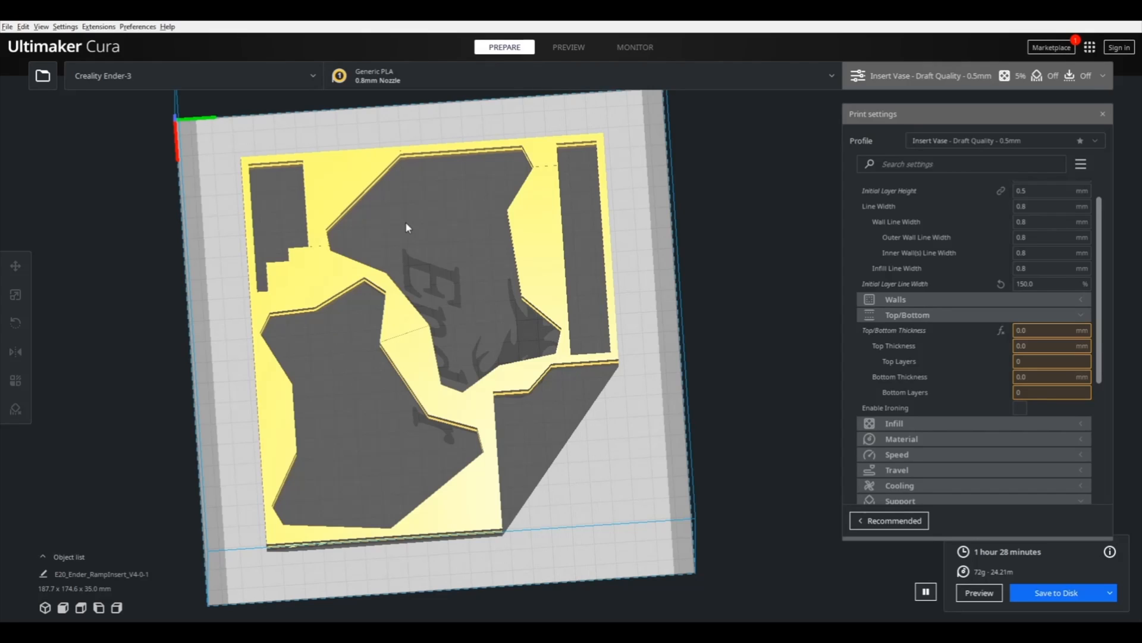
mouse_move(430, 252)
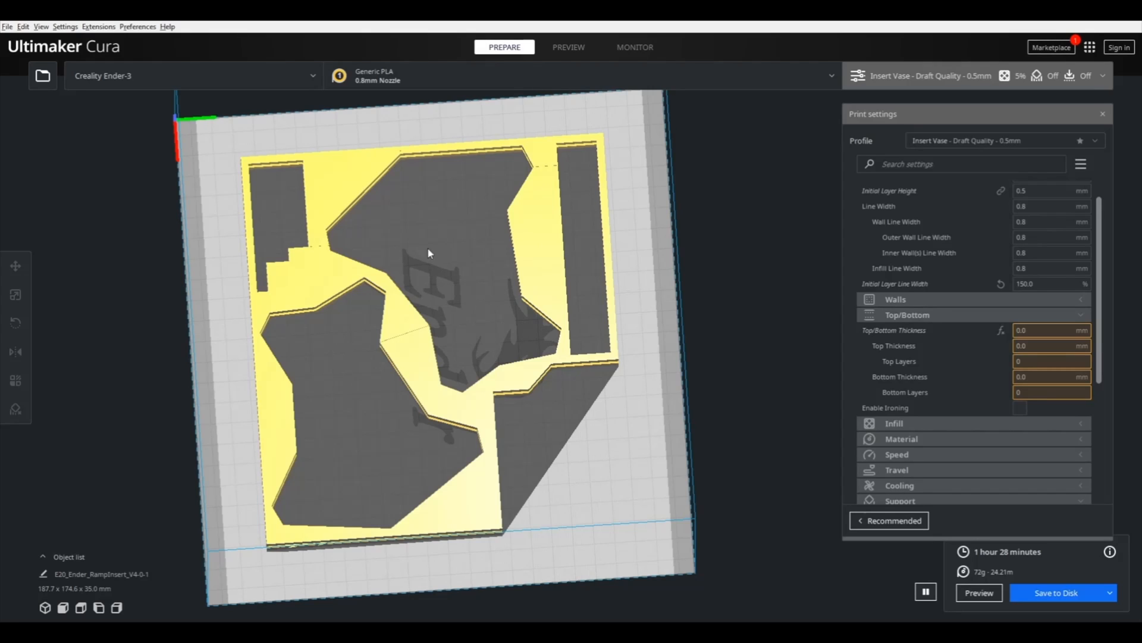
mouse_move(440, 251)
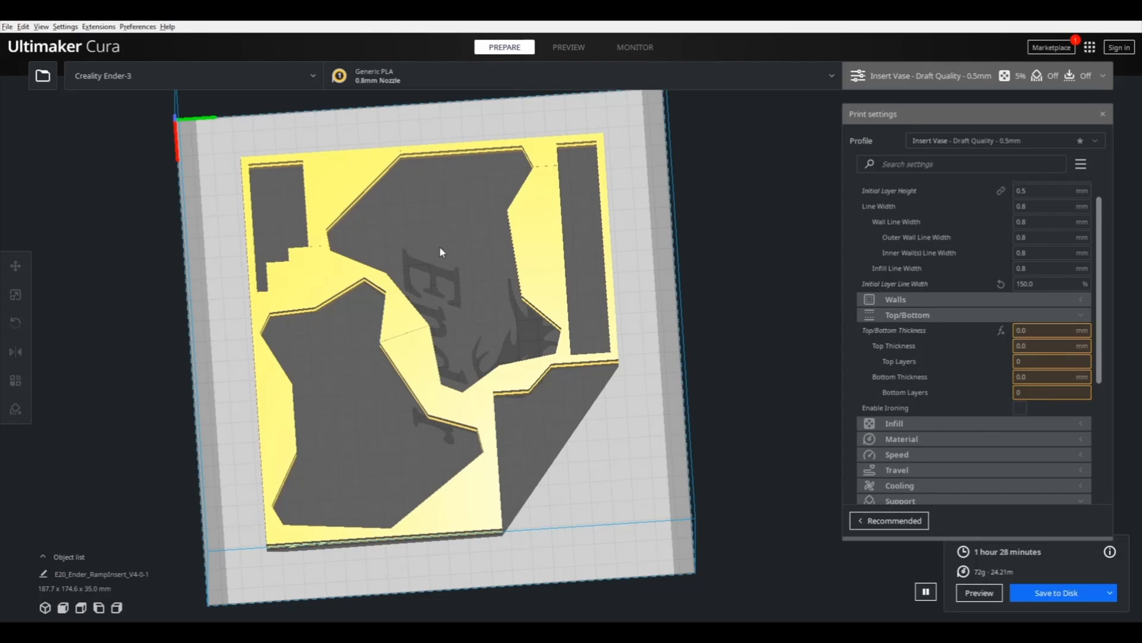
mouse_move(444, 244)
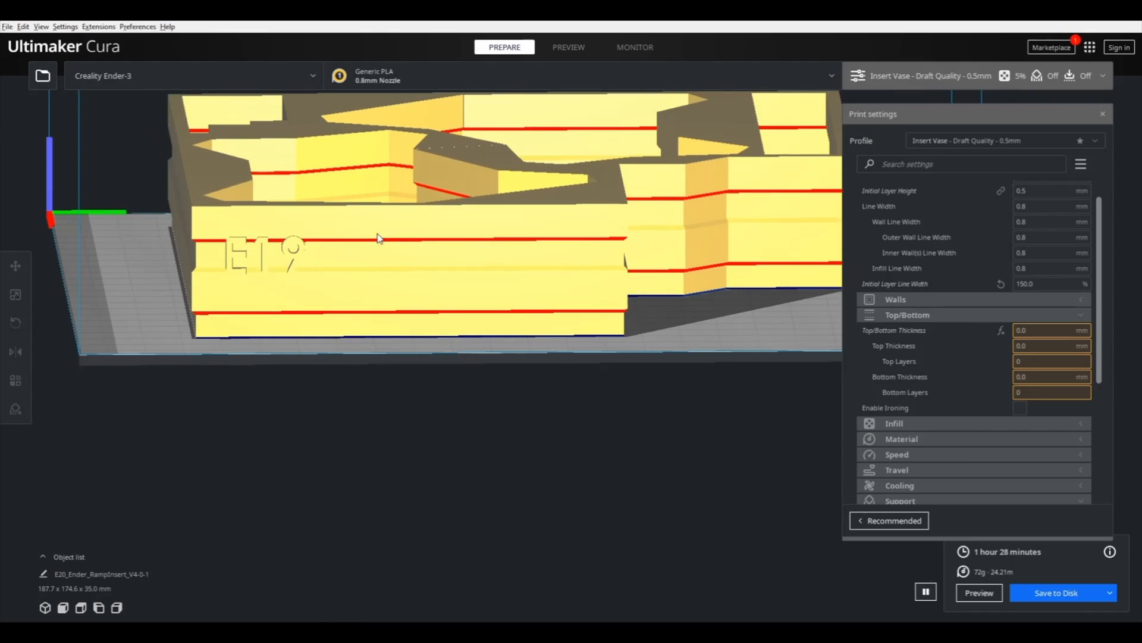
mouse_move(306, 249)
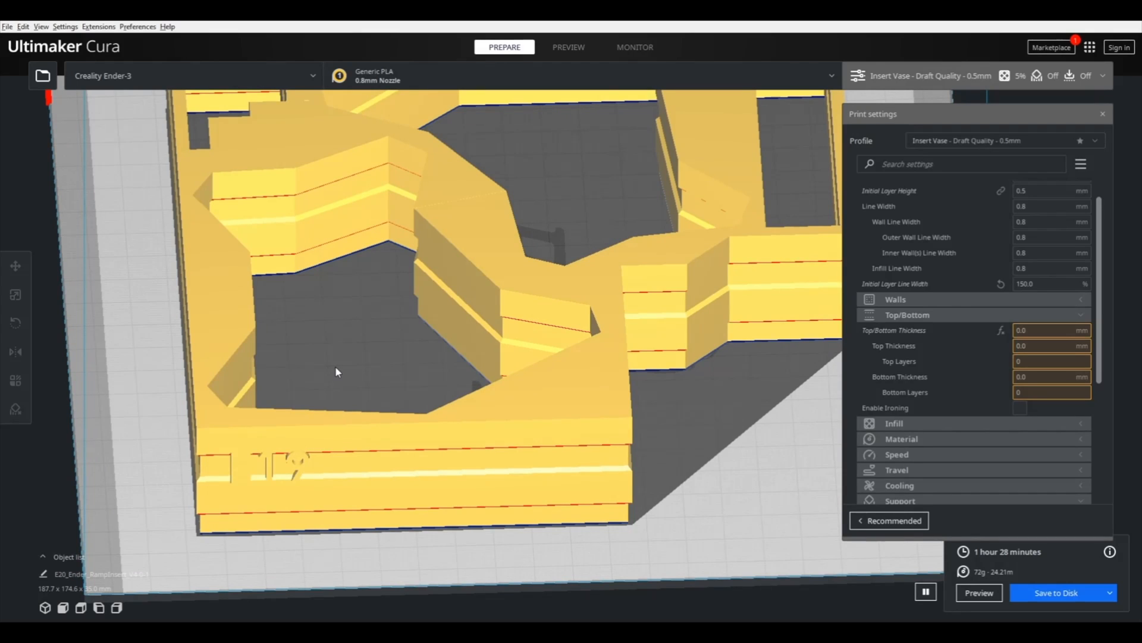
mouse_move(444, 354)
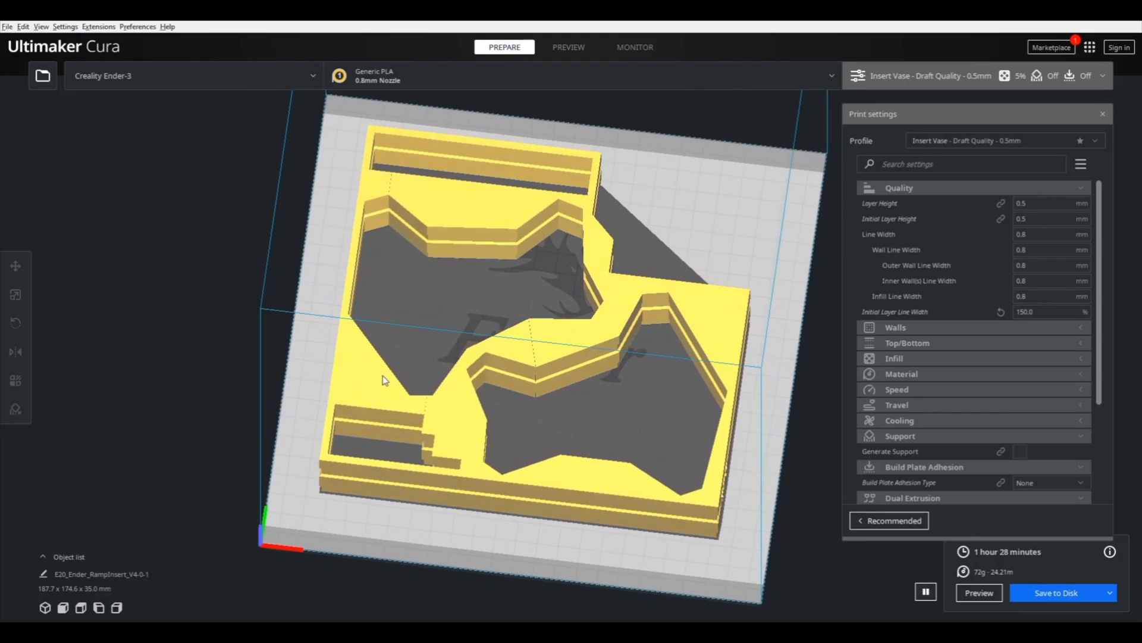
scroll("up", 3)
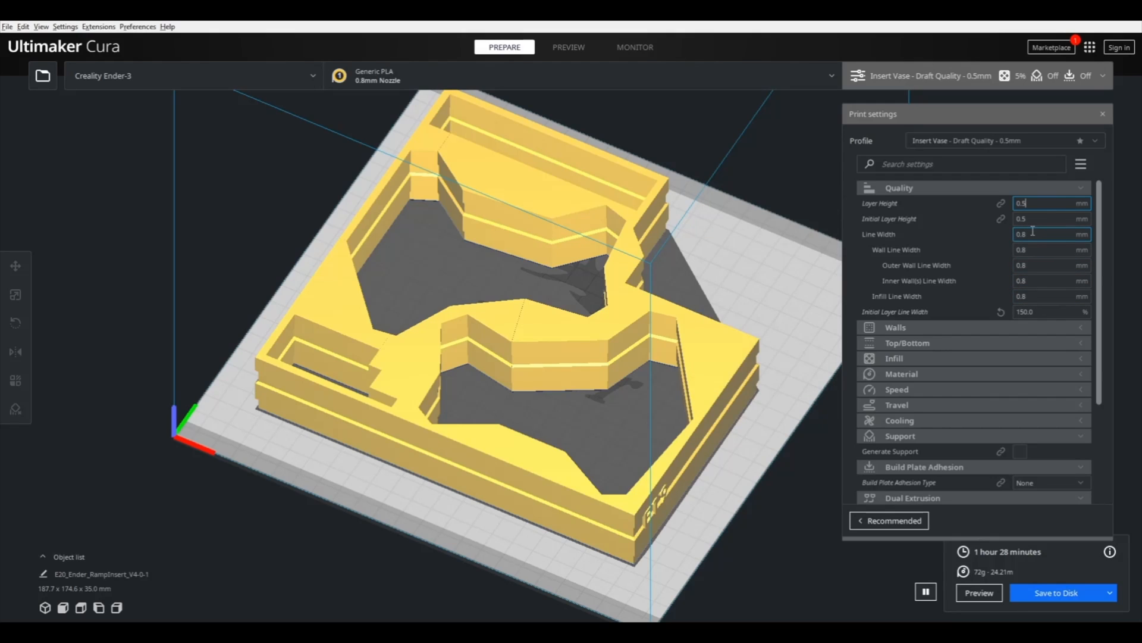
left_click(1050, 249)
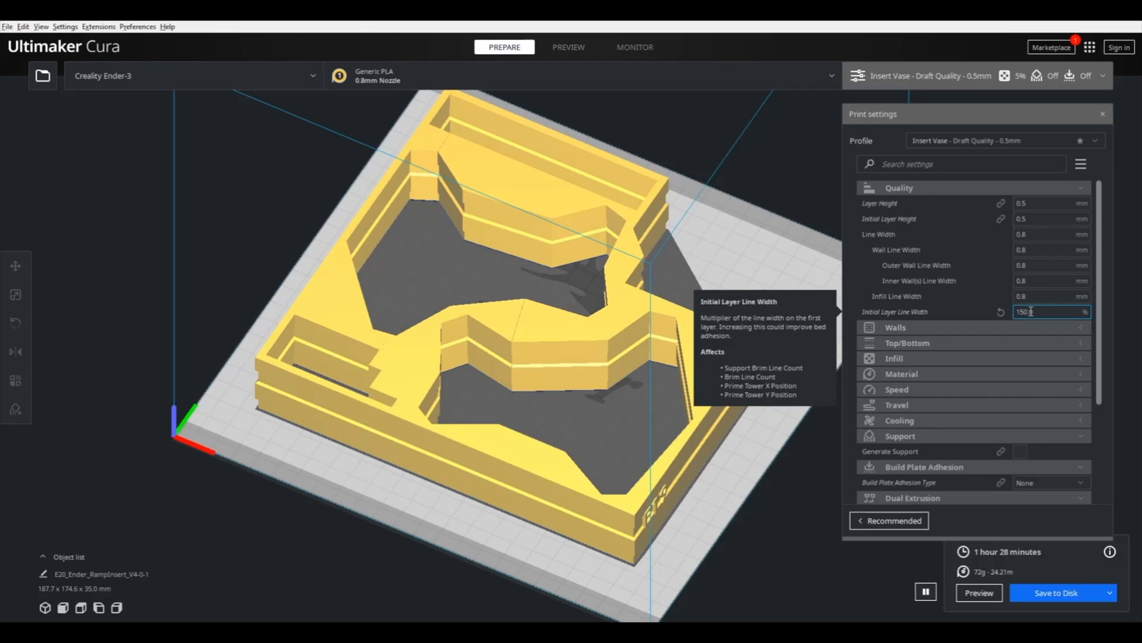
scroll("down", 3)
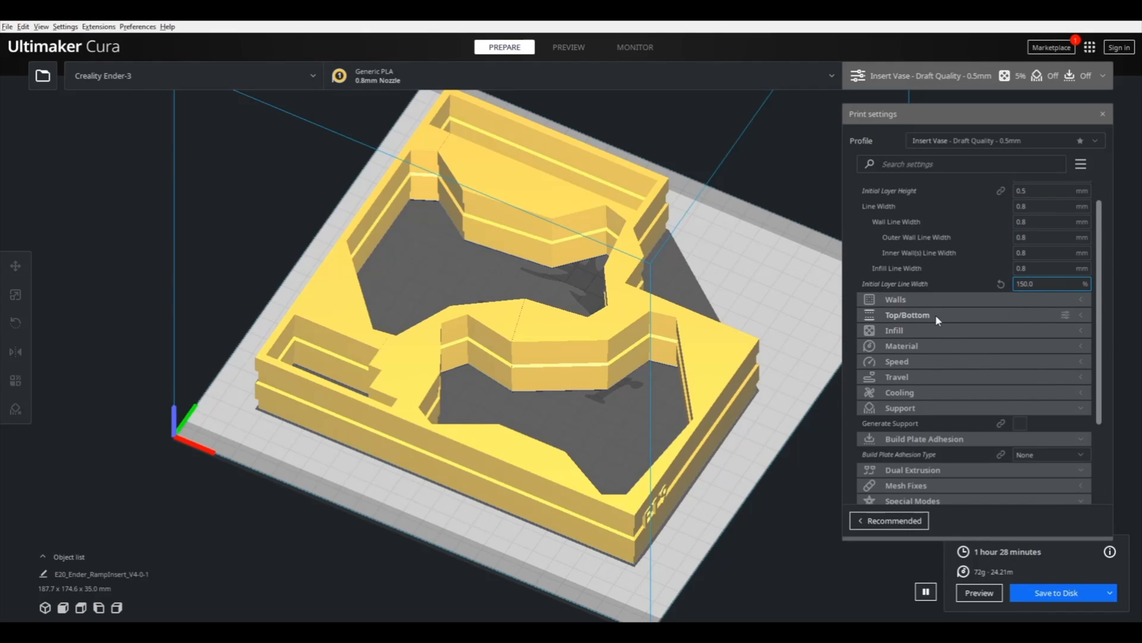
Step: Expand Top/Bottom to confirm zero thickness and zero layers, checking the walls-only layer preview
left_click(907, 314)
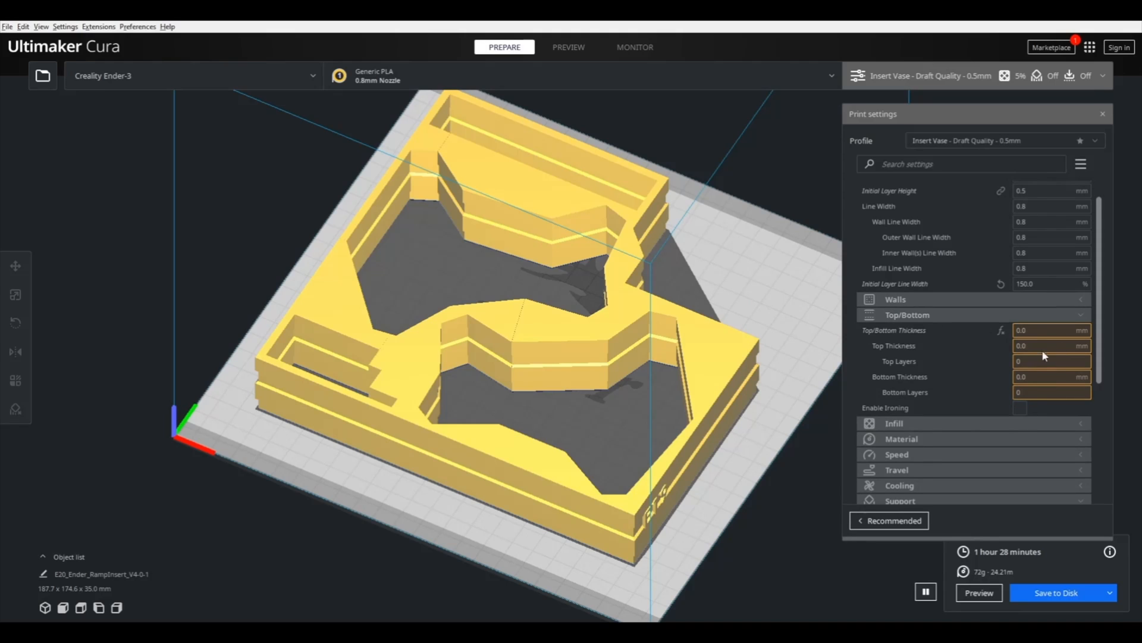
left_click(569, 46)
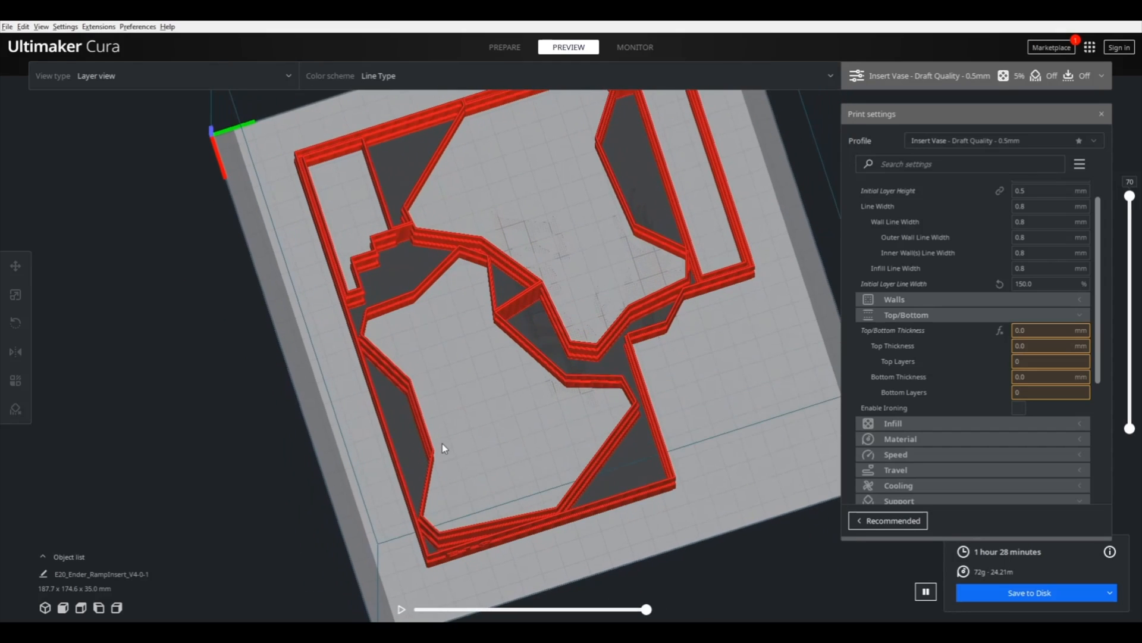
left_click(504, 47)
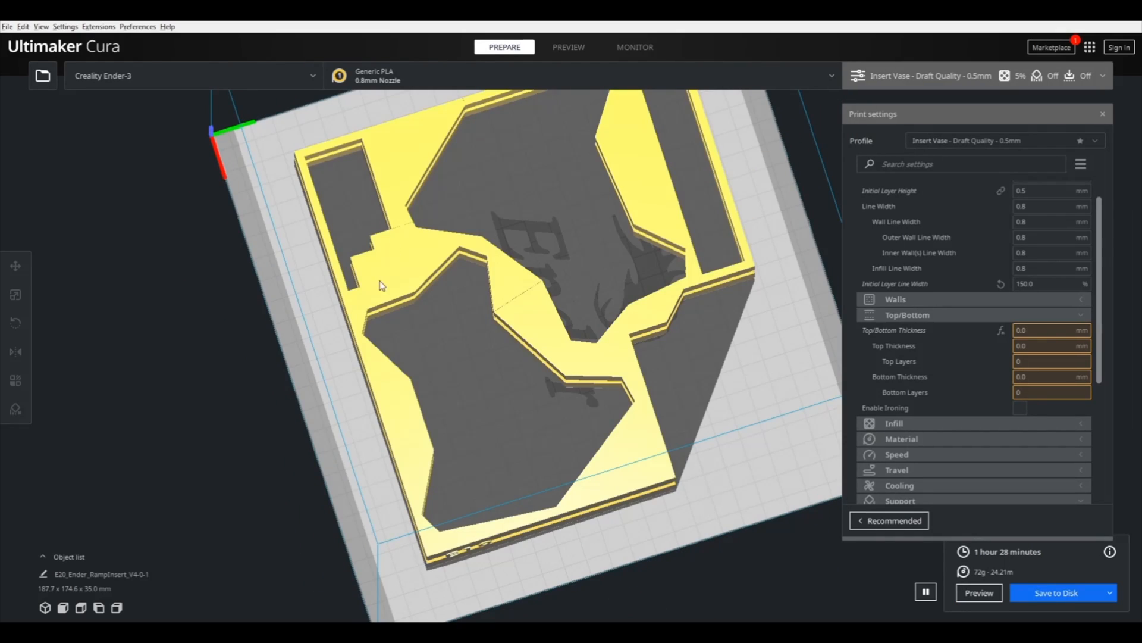
left_click(569, 46)
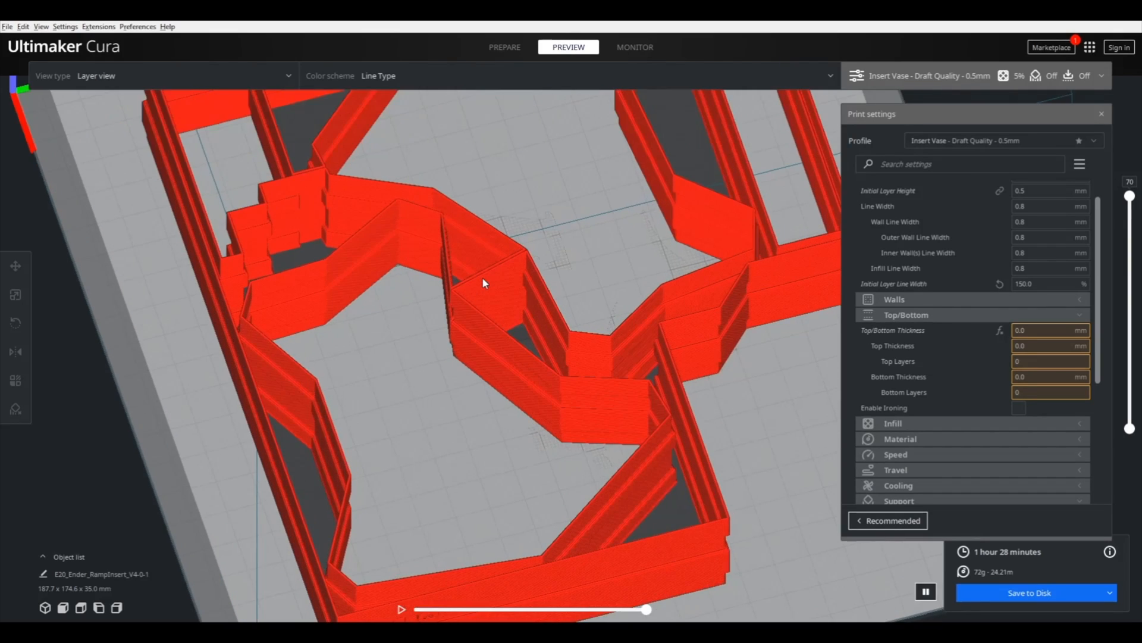
scroll("up", 3)
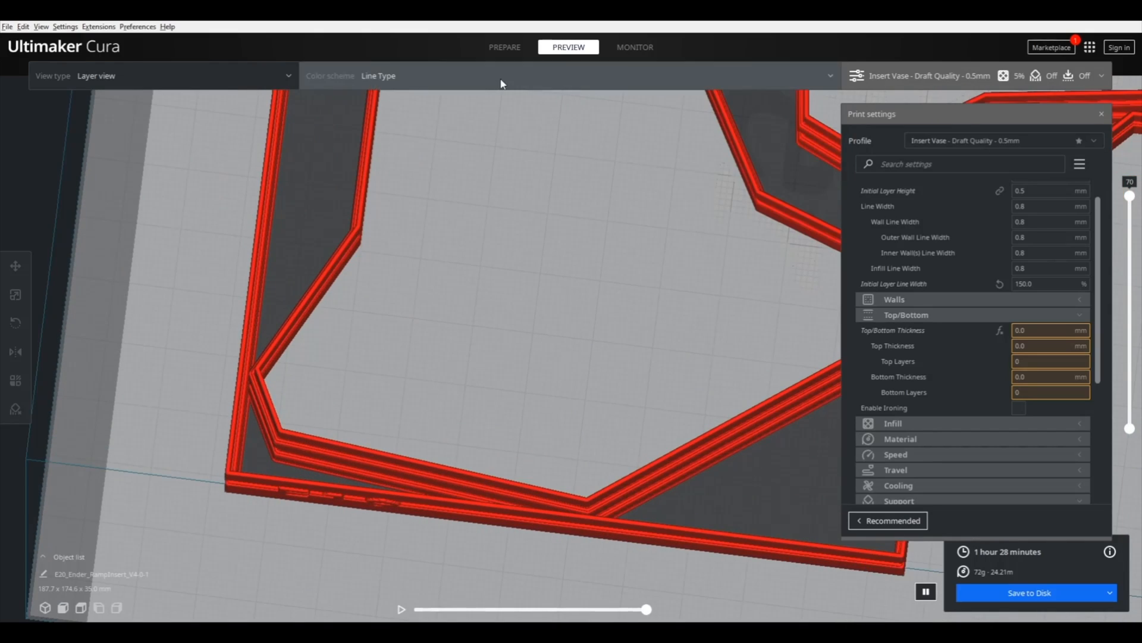
left_click(504, 46)
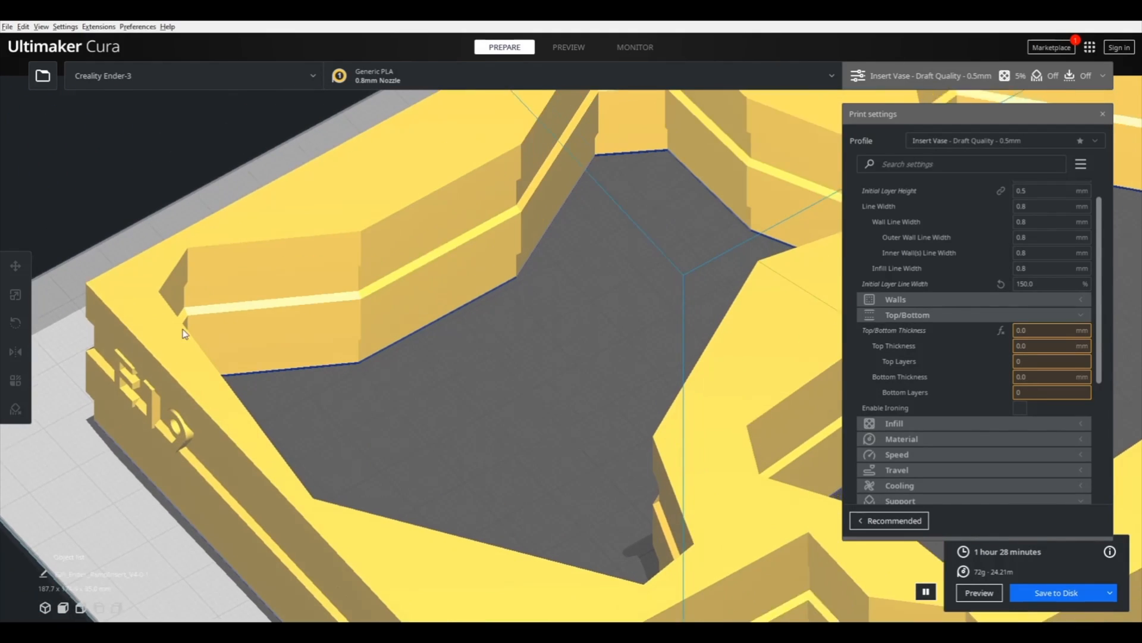
Step: Show the sliced layer preview of the hollow insert with its 1 h 28 min, 72 g estimate
left_click(569, 47)
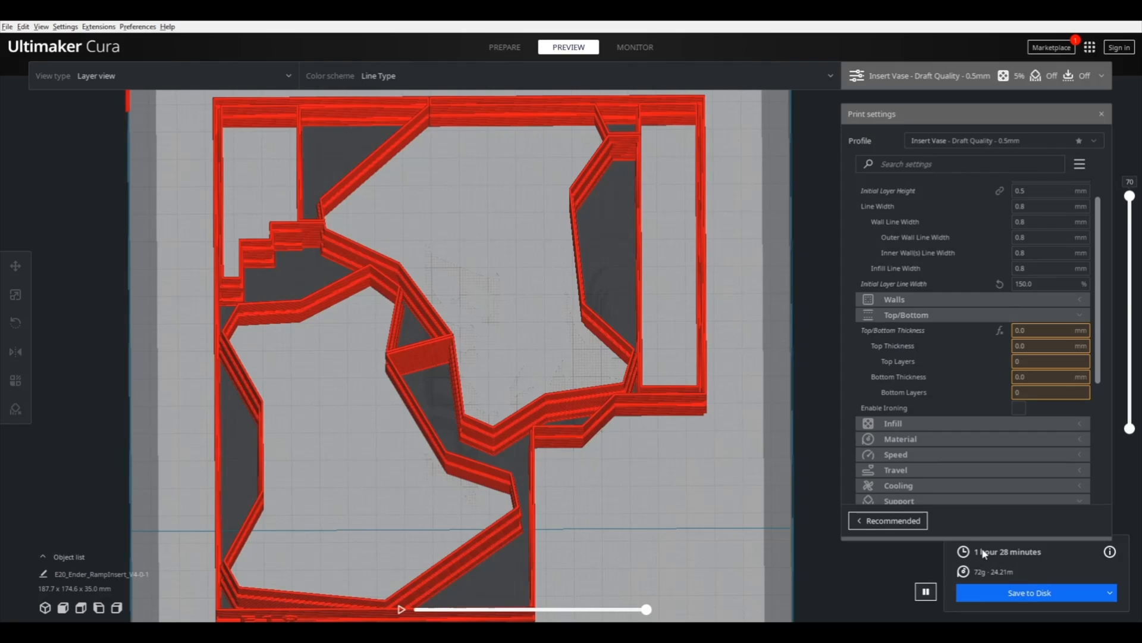
mouse_move(972, 579)
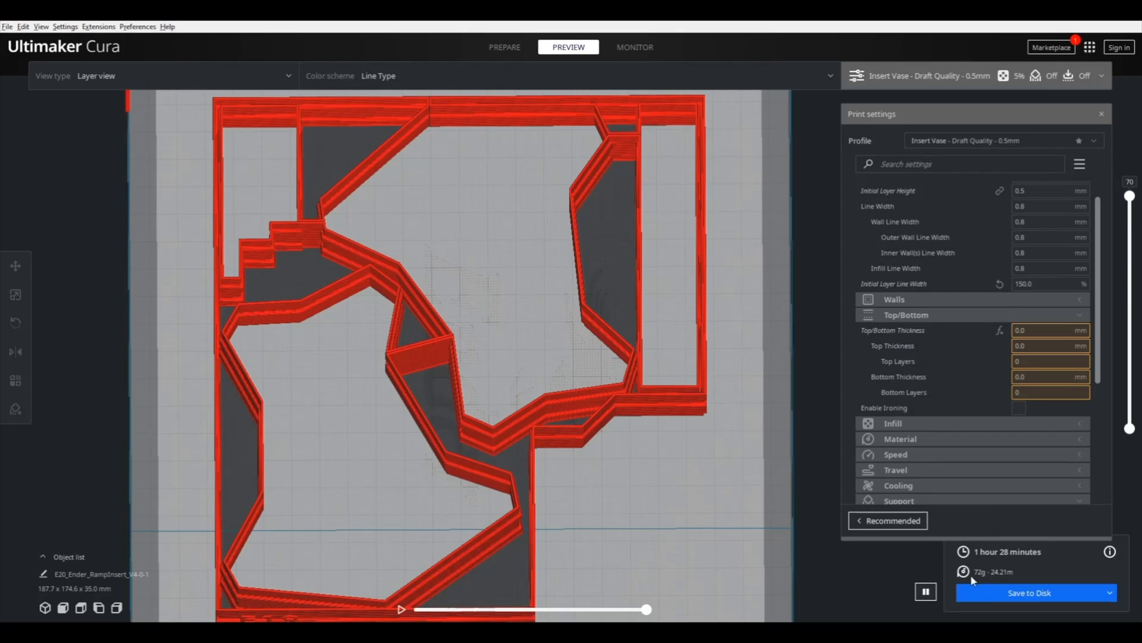
mouse_move(983, 575)
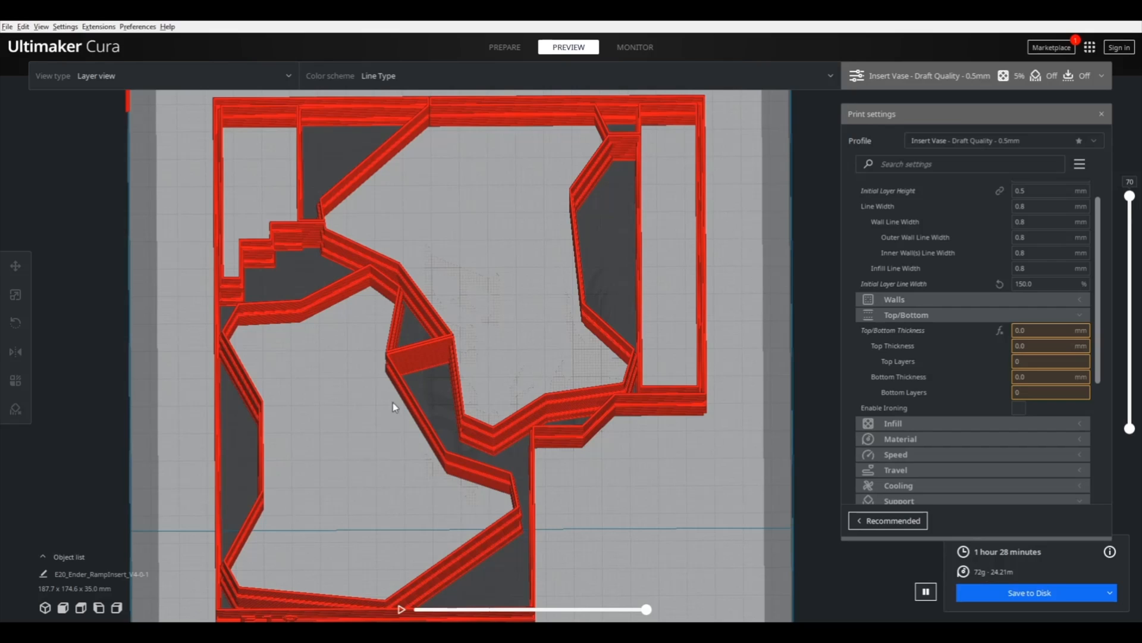
mouse_move(250, 399)
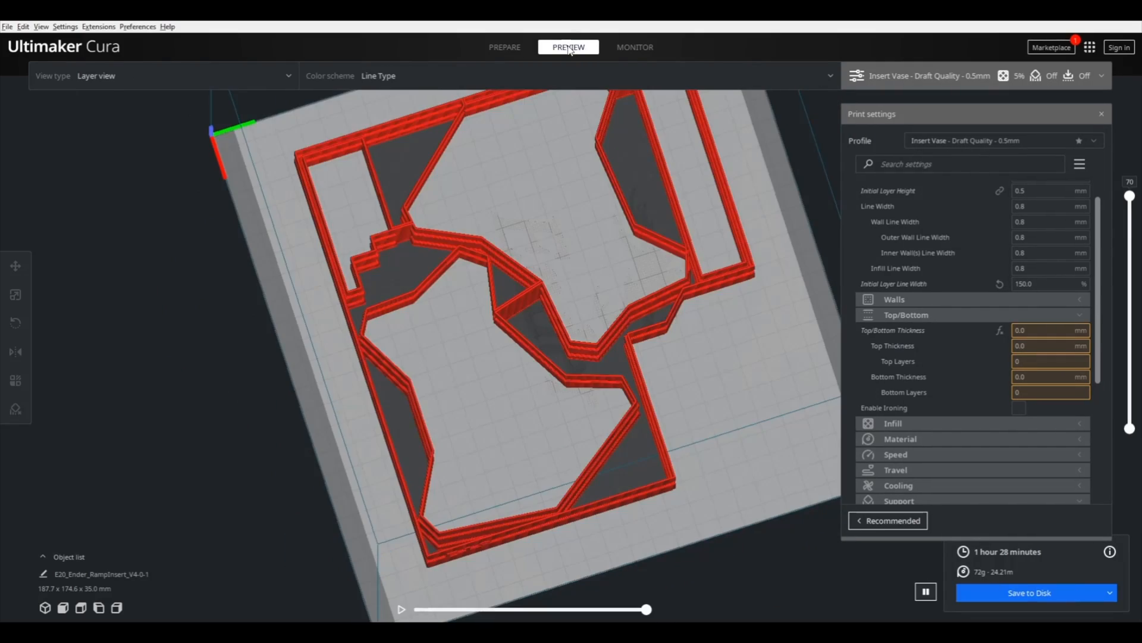
scroll("up", 3)
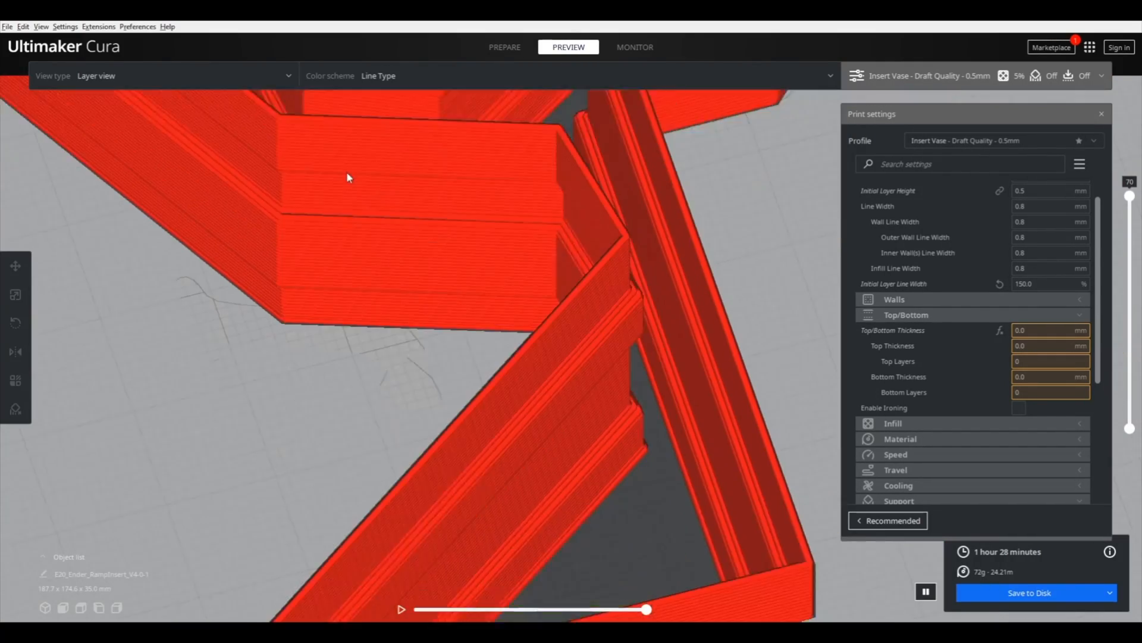